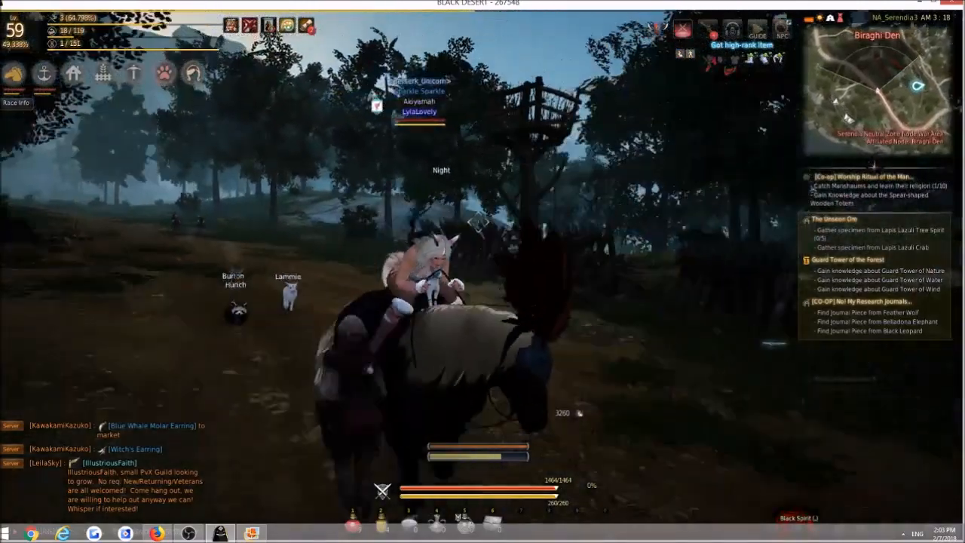
pyautogui.moveTo(482, 271)
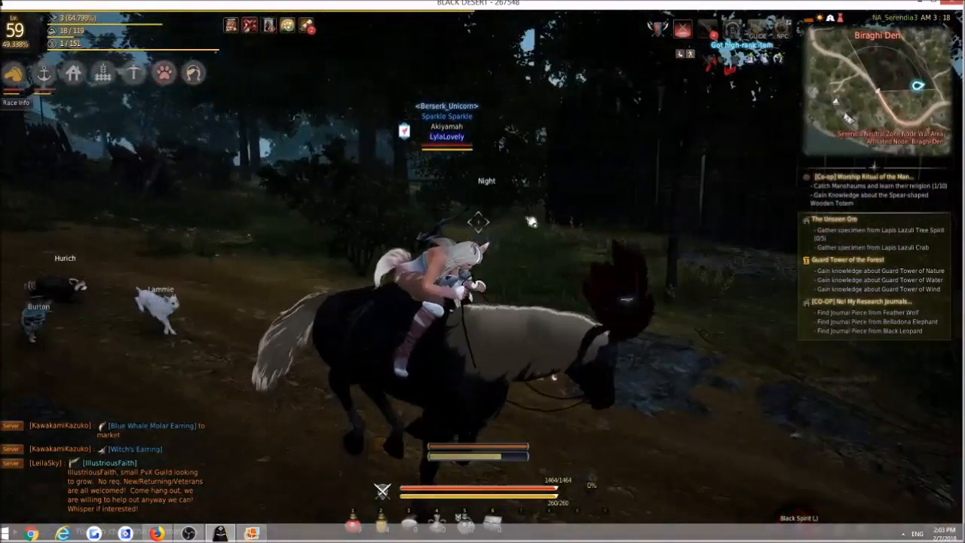
# - Plot an auto-route on the world map to a northern node toward Stonetail Wasteland
pyautogui.press('m')
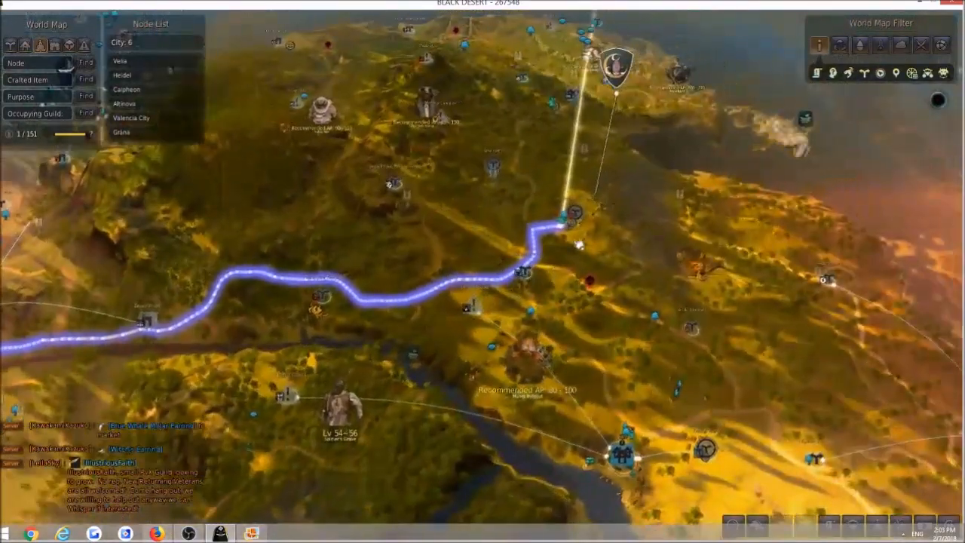
pyautogui.click(541, 218)
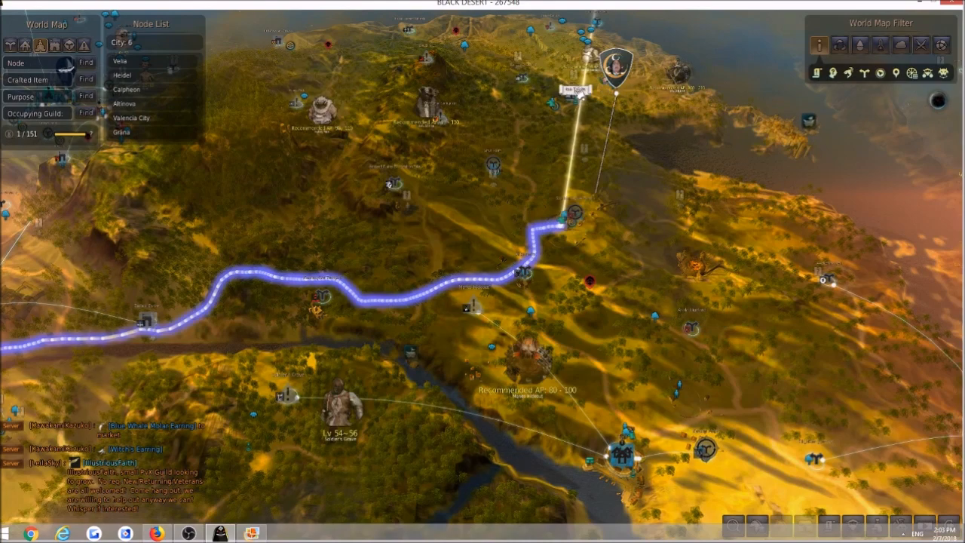
pyautogui.click(571, 95)
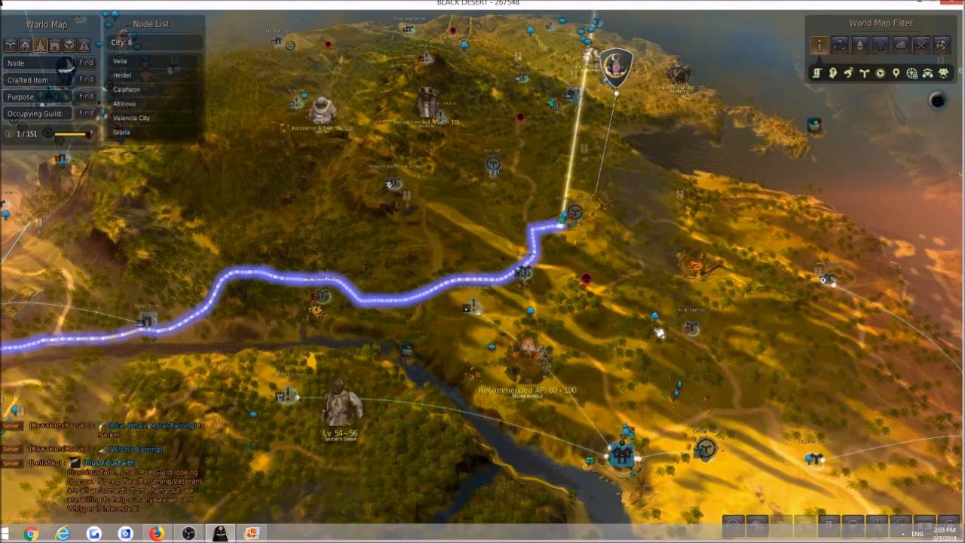
pyautogui.click(574, 214)
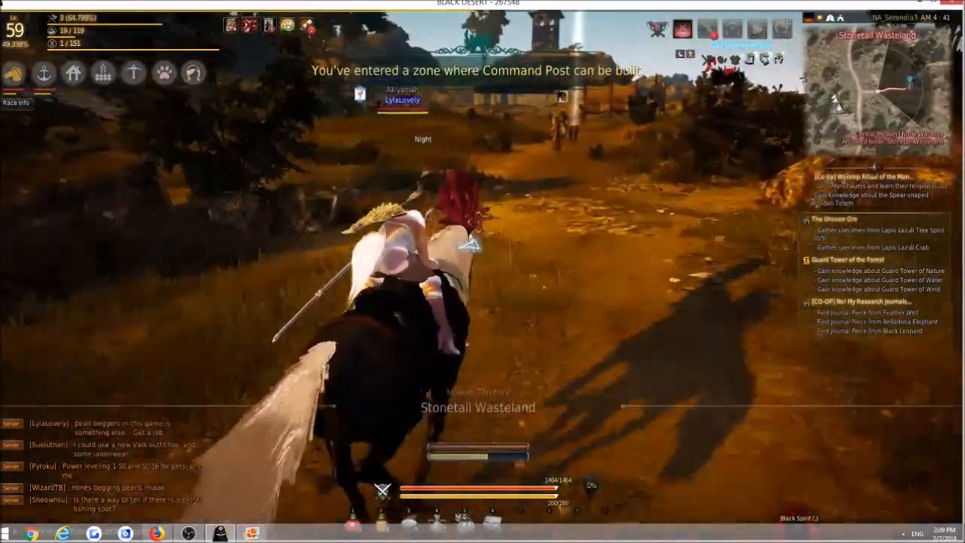
pyautogui.moveTo(475, 264)
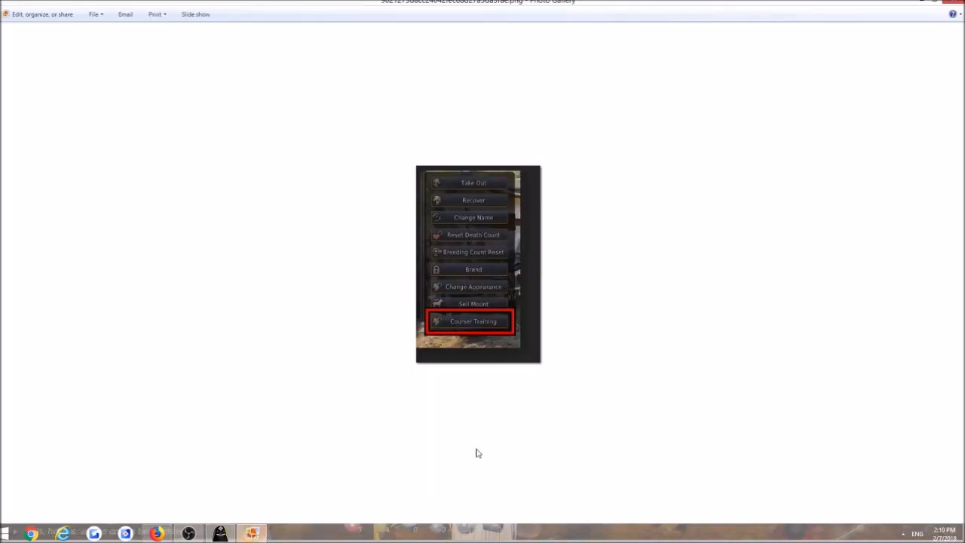
pyautogui.moveTo(482, 334)
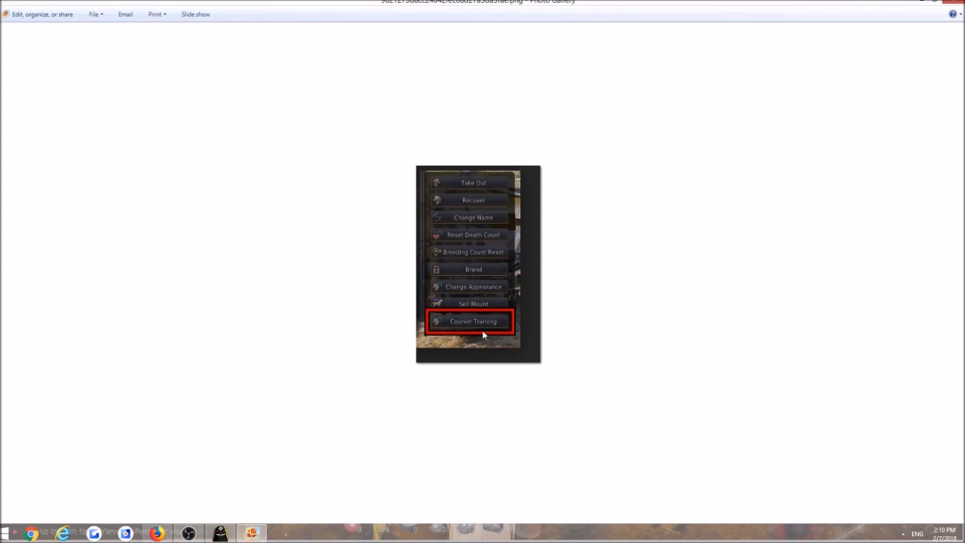
pyautogui.moveTo(921, 7)
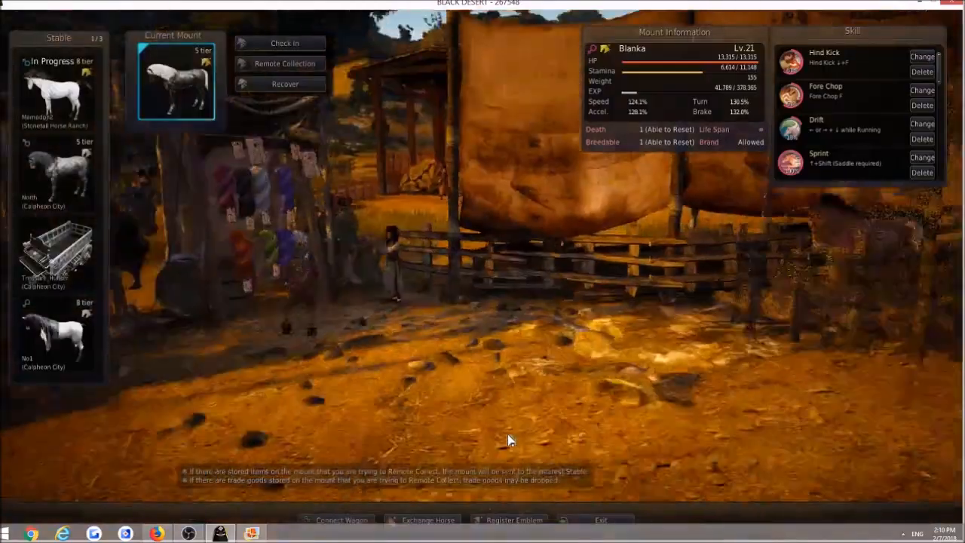
# - Select the tier 8 horse Mamadon2 in the stable and start Courser Training
pyautogui.click(57, 91)
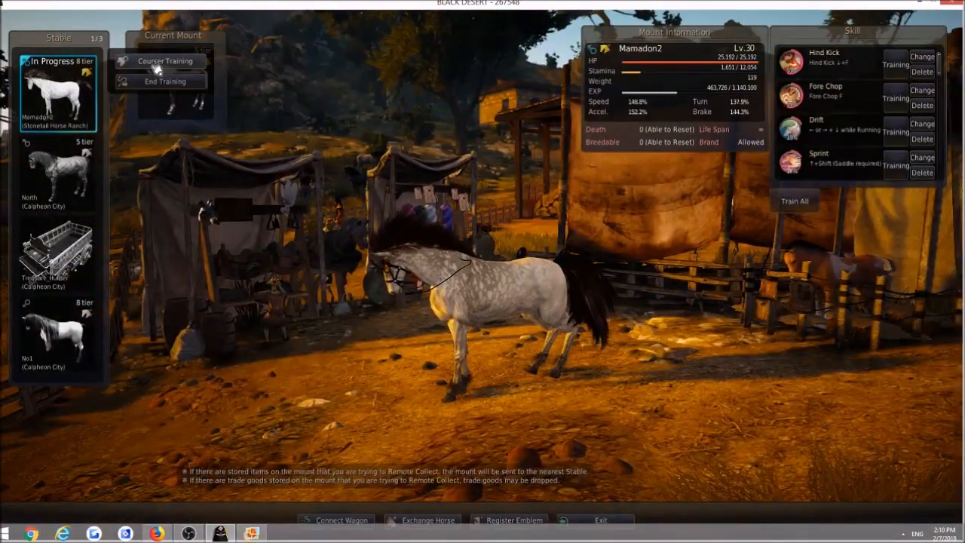
pyautogui.click(165, 61)
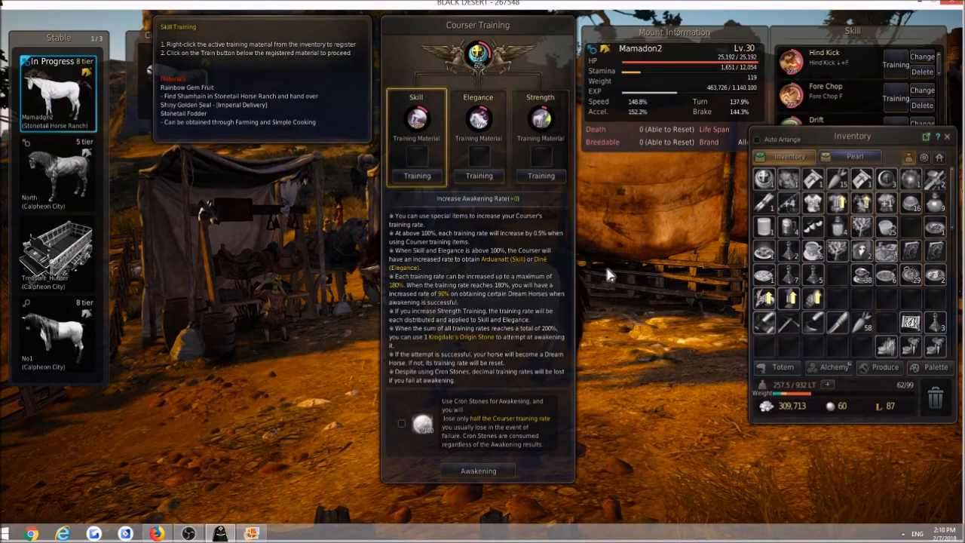
pyautogui.moveTo(445, 337)
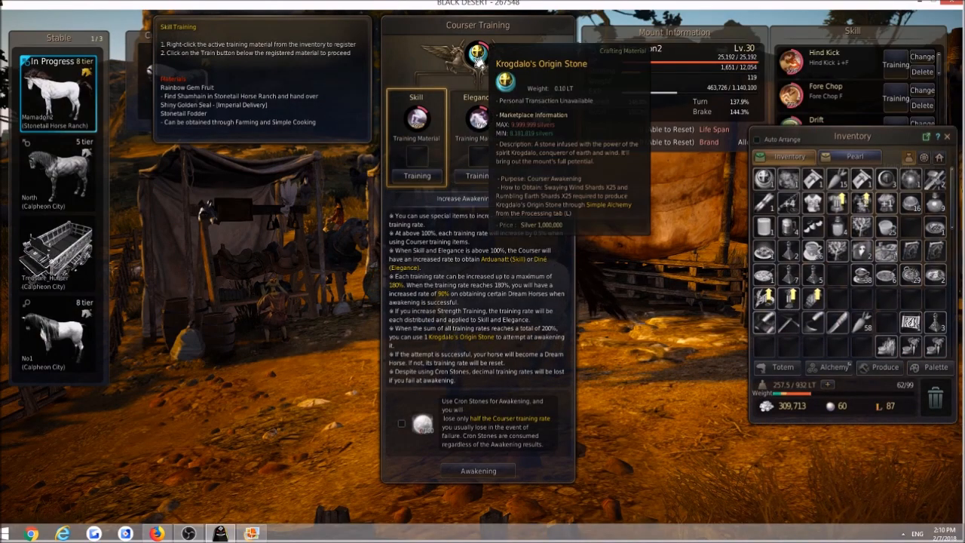
pyautogui.moveTo(728, 146)
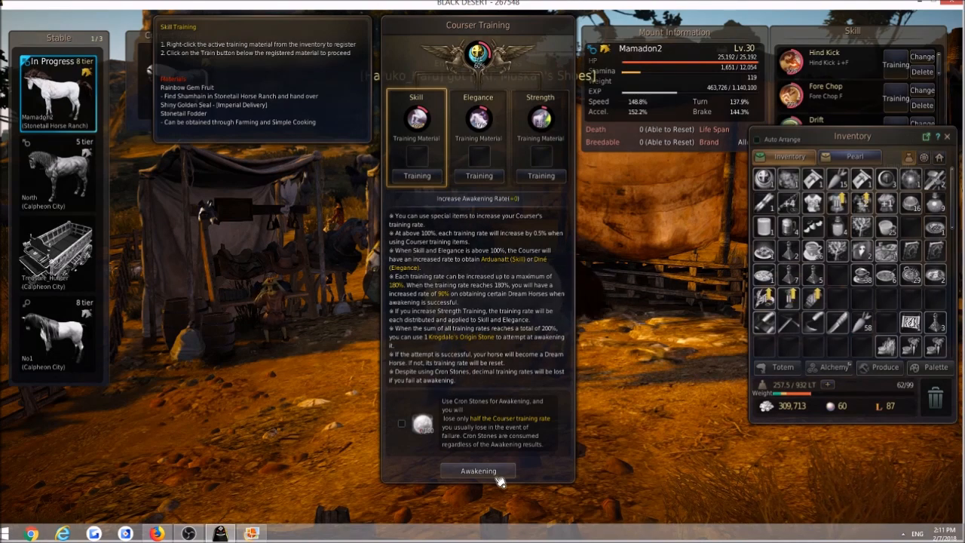
pyautogui.moveTo(671, 294)
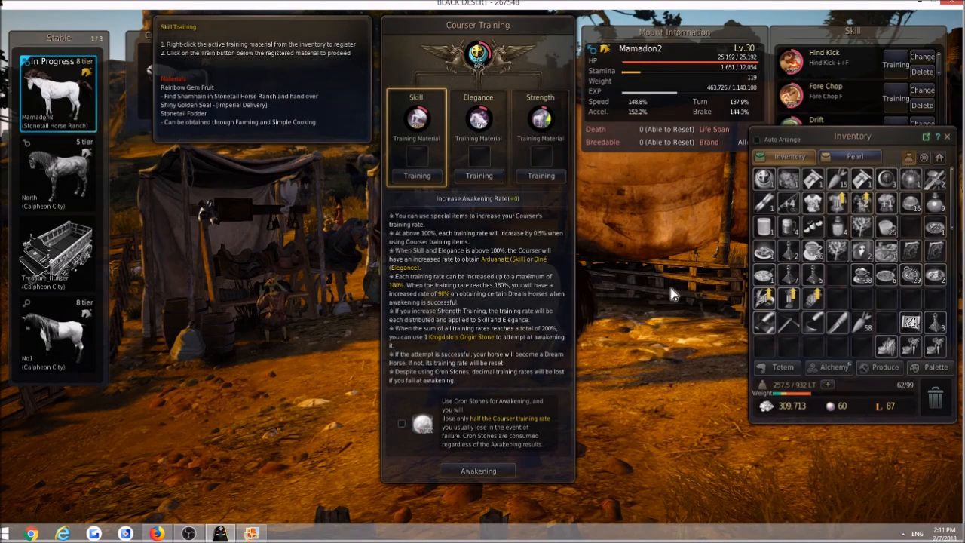
pyautogui.moveTo(451, 337)
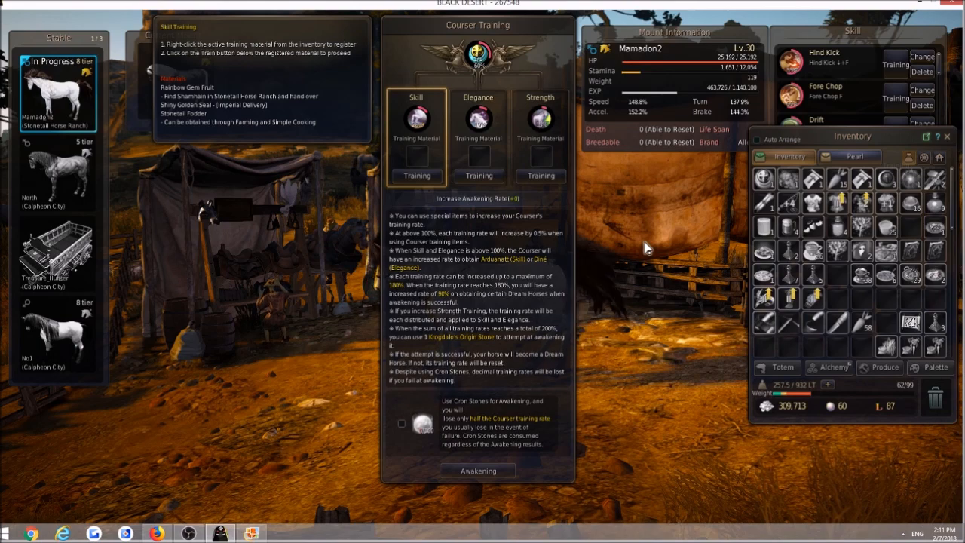
pyautogui.moveTo(588, 147)
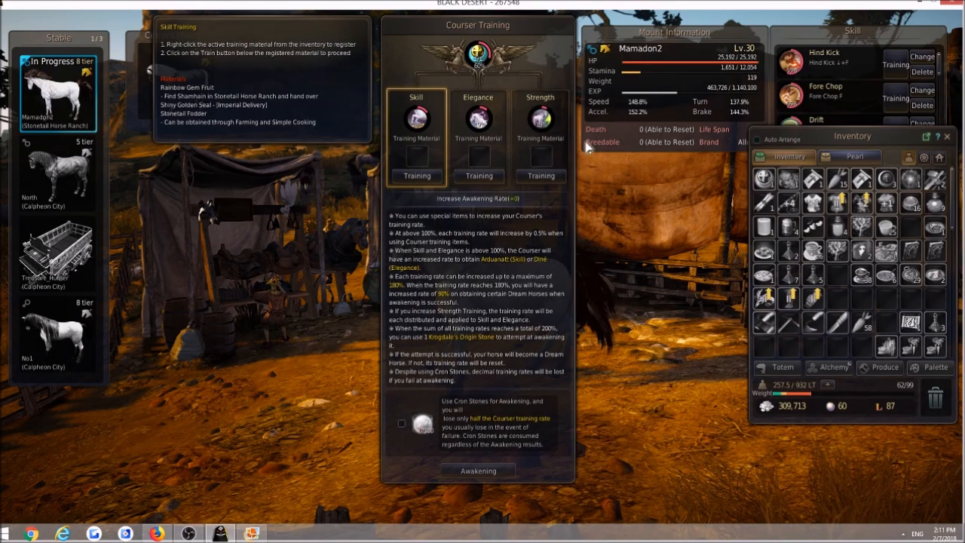
pyautogui.moveTo(659, 254)
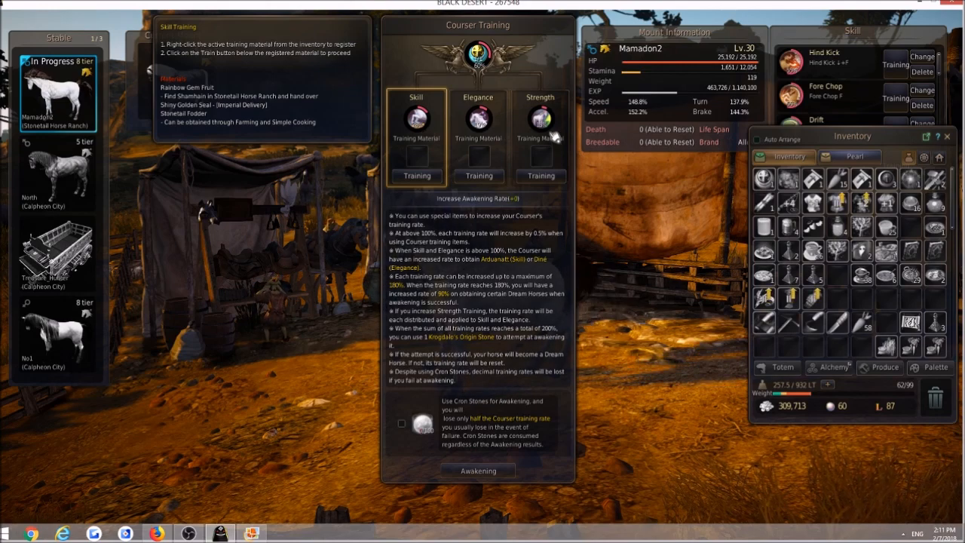
pyautogui.moveTo(622, 198)
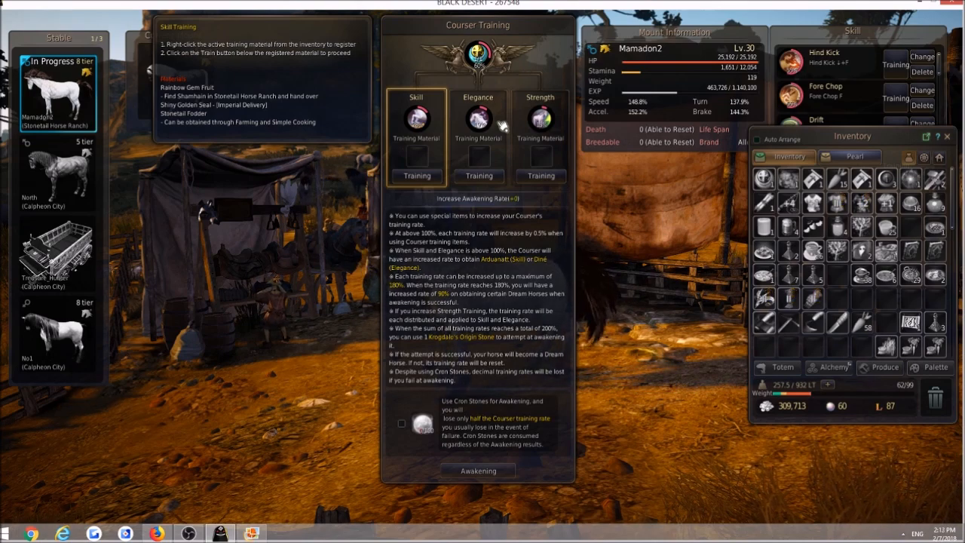
pyautogui.moveTo(686, 219)
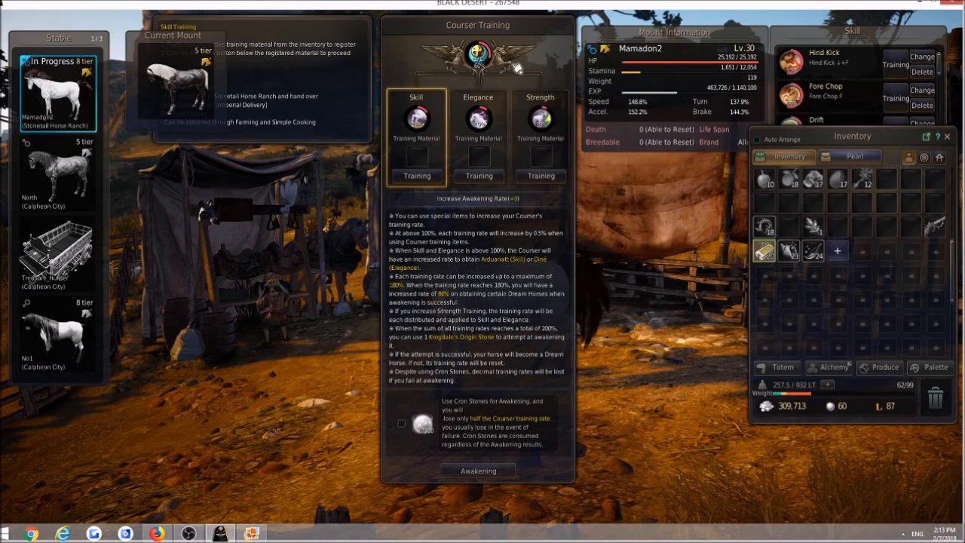
pyautogui.moveTo(461, 337)
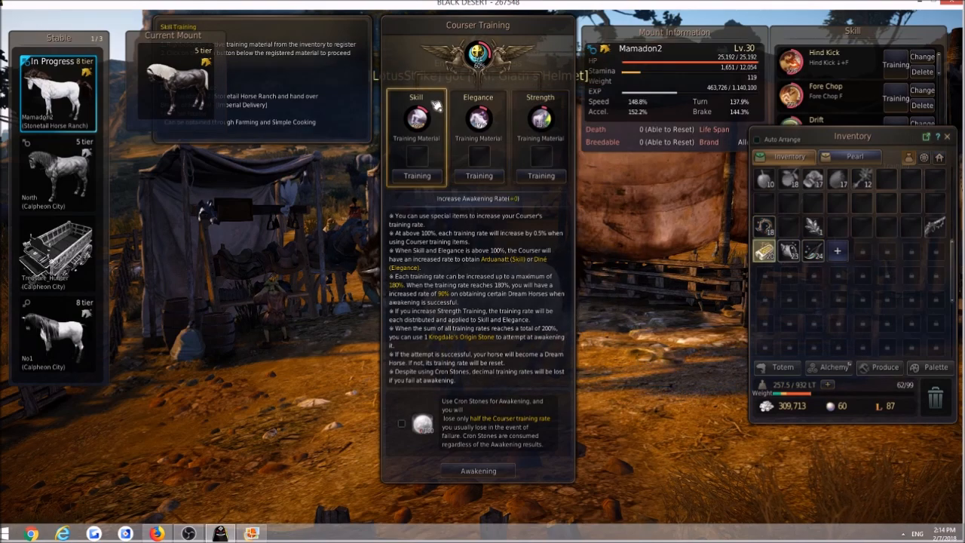
pyautogui.moveTo(767, 255)
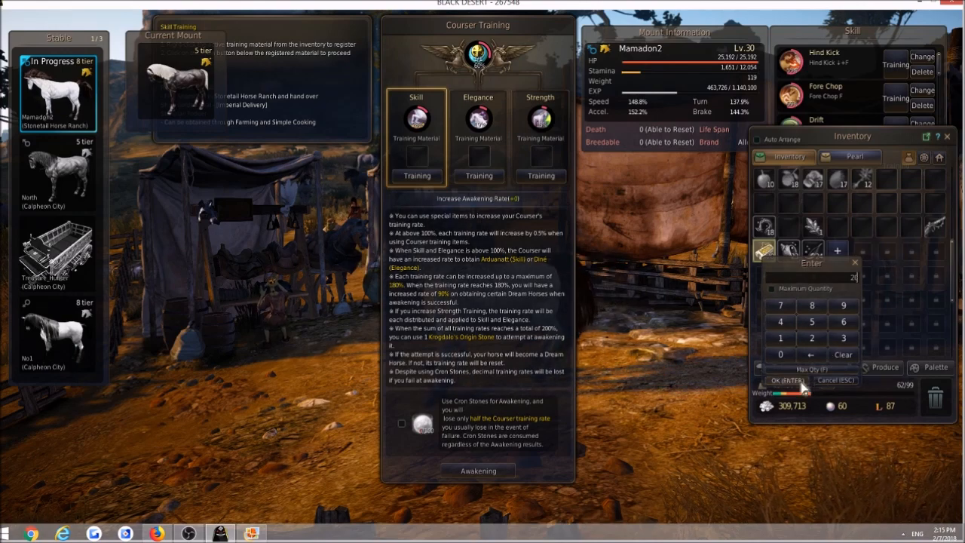
# - Register the maximum quantity of skill material and train Mamadon2's Skill
pyautogui.click(786, 379)
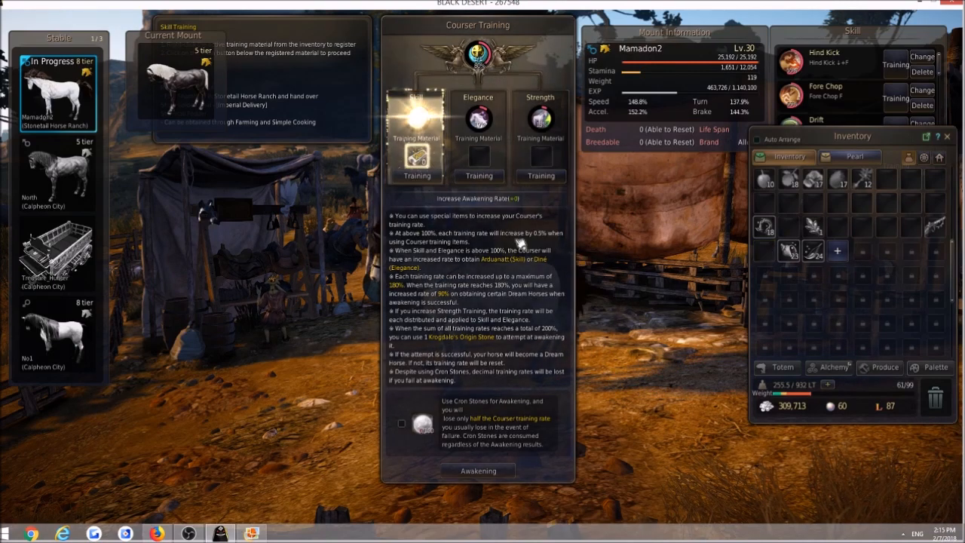
pyautogui.click(417, 120)
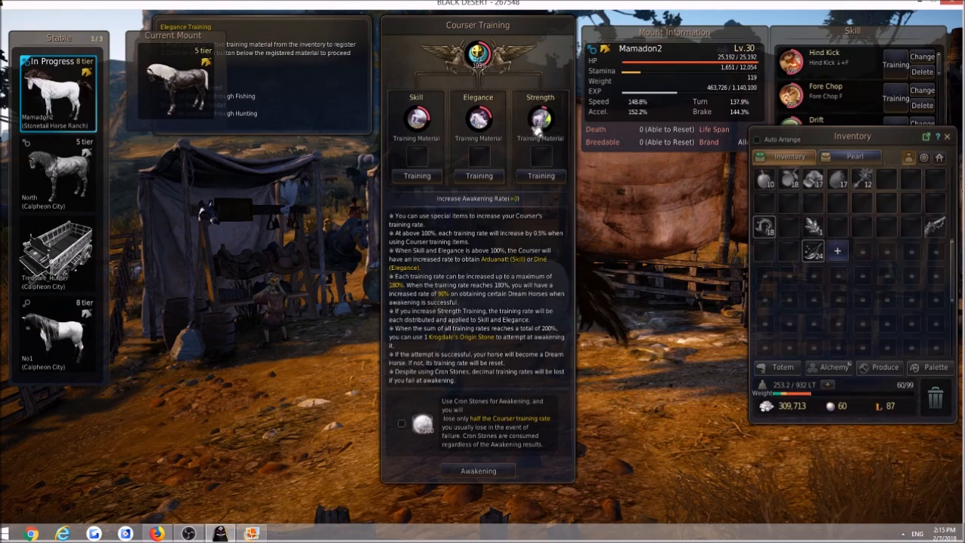
# - Train Strength with the registered material and register the next 18-item material stack
pyautogui.click(540, 121)
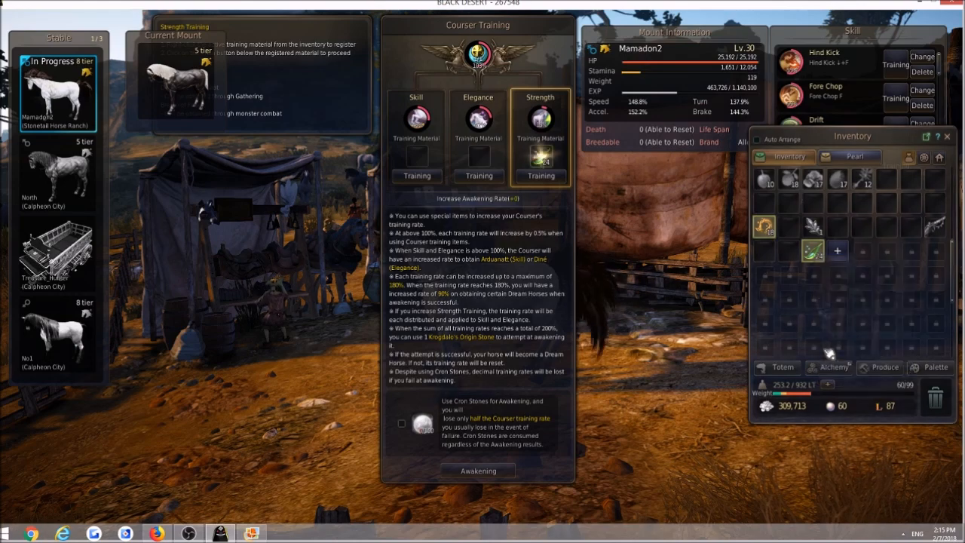
pyautogui.click(539, 176)
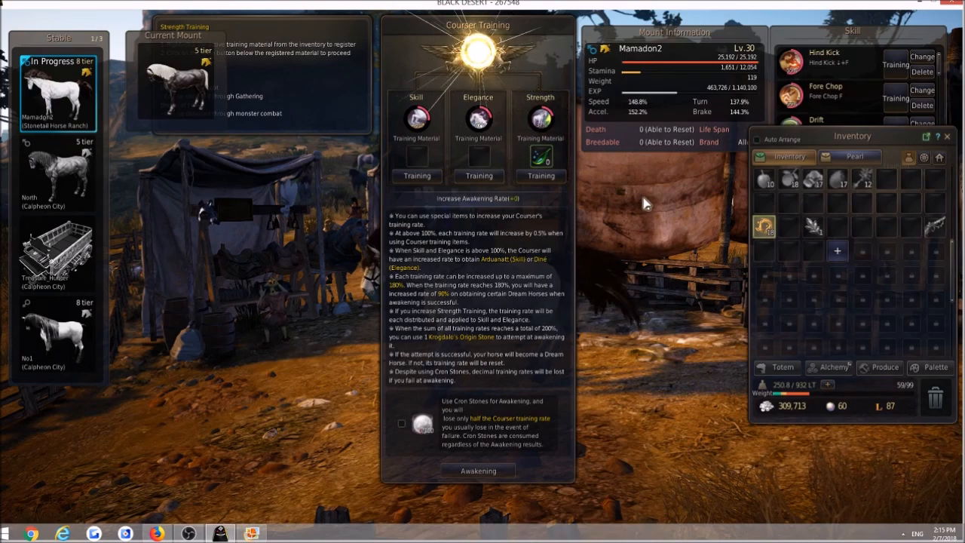
pyautogui.moveTo(763, 226)
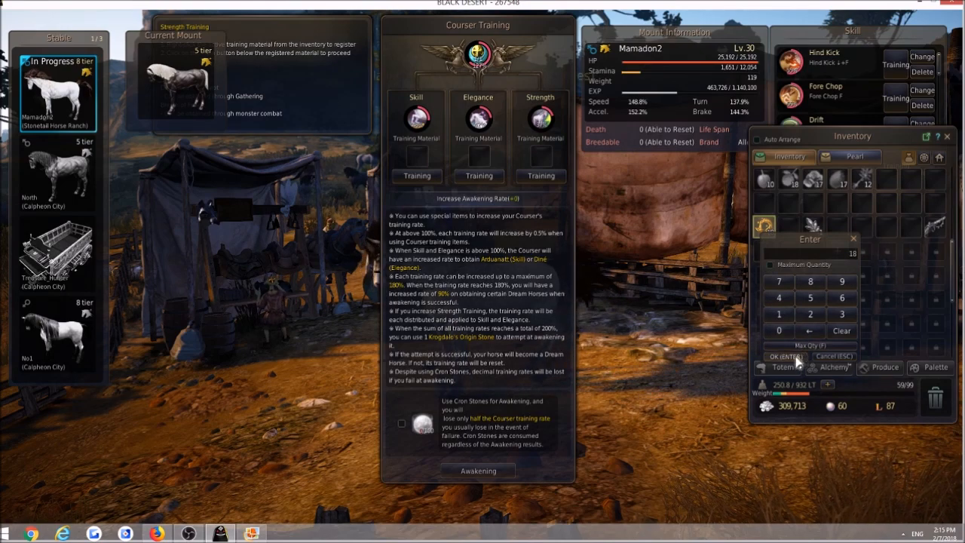
pyautogui.click(784, 356)
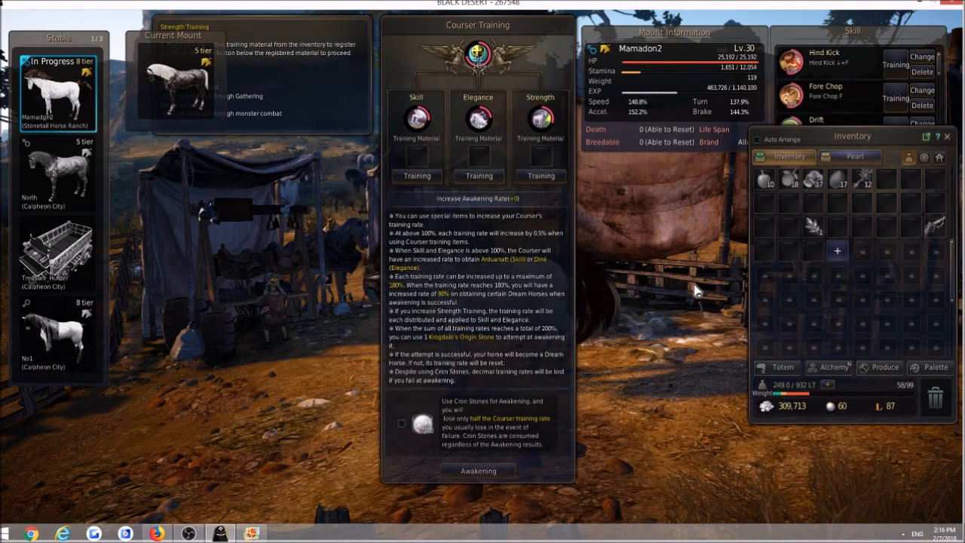
pyautogui.moveTo(694, 293)
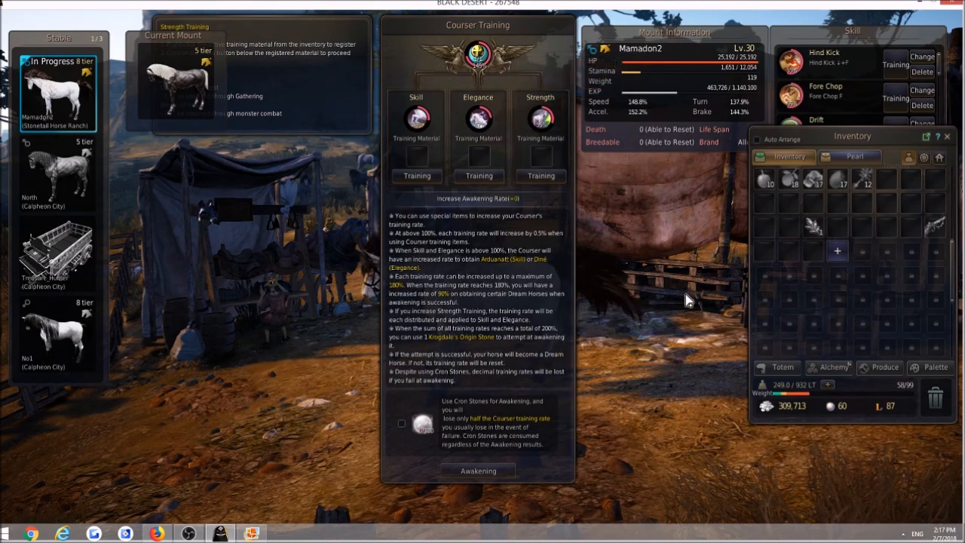
pyautogui.moveTo(602, 356)
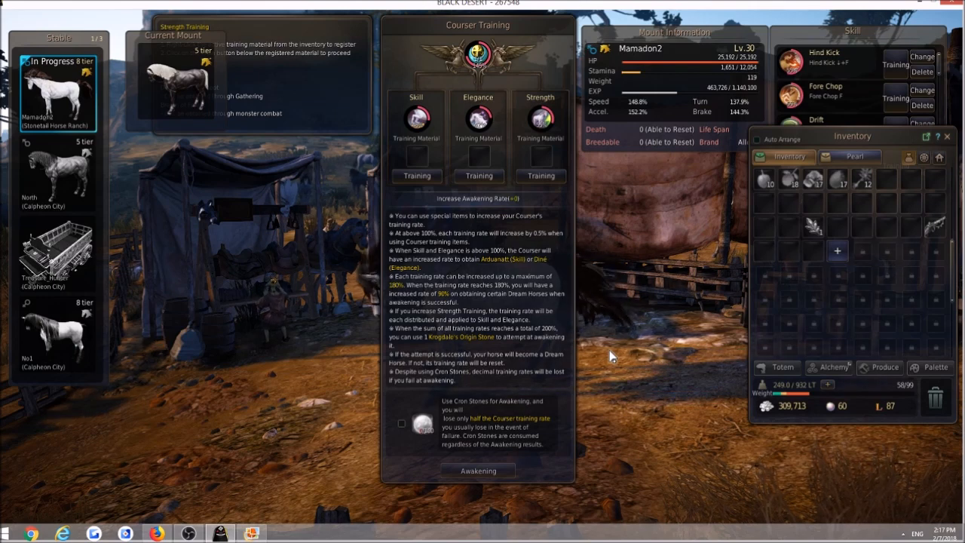
pyautogui.moveTo(637, 369)
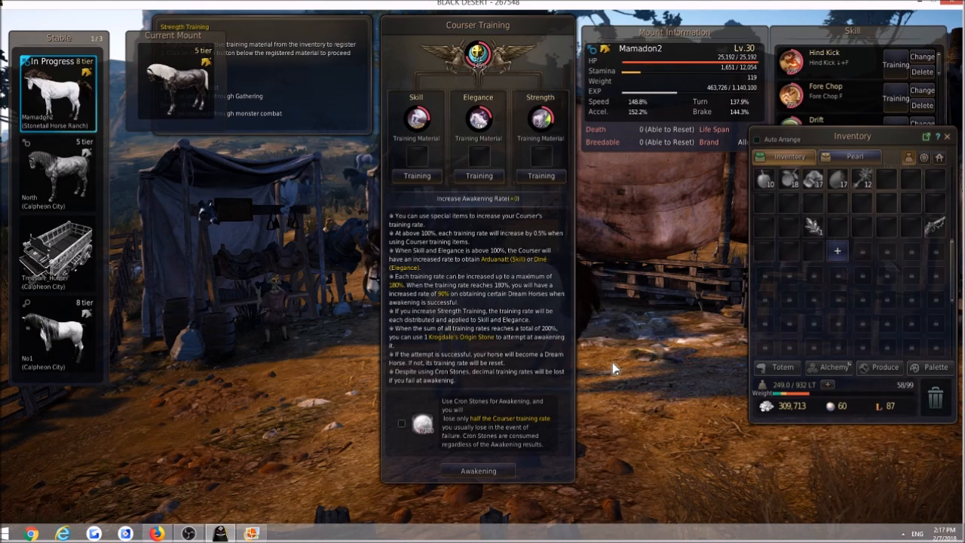
pyautogui.moveTo(599, 374)
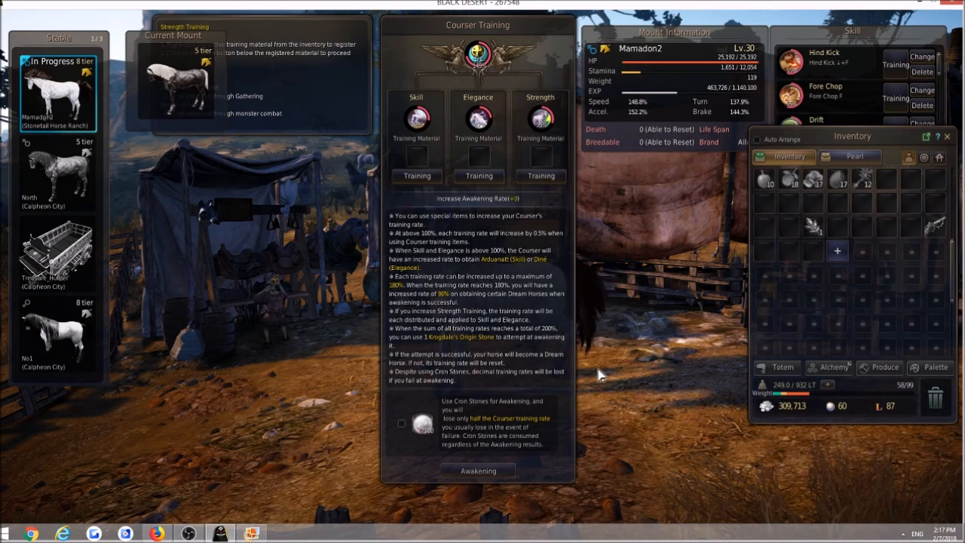